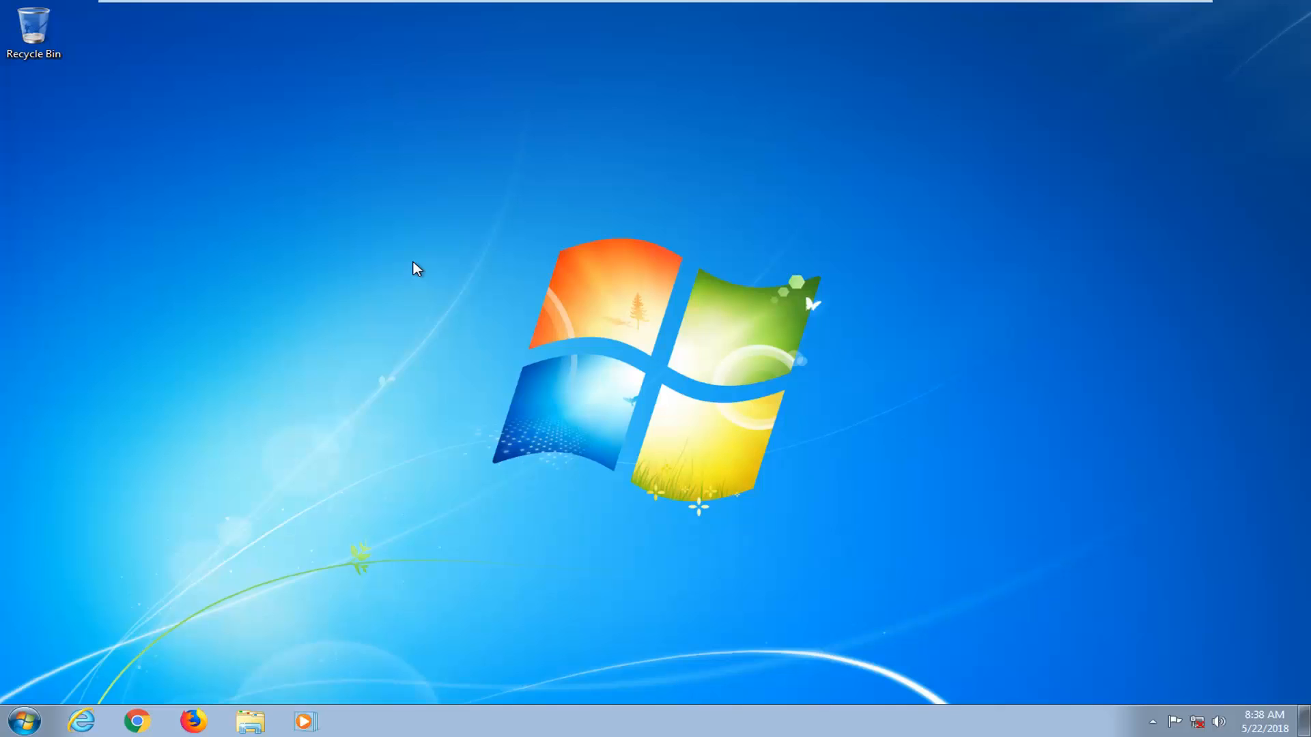
{"action": "mouse_move", "coordinate": [463, 283]}
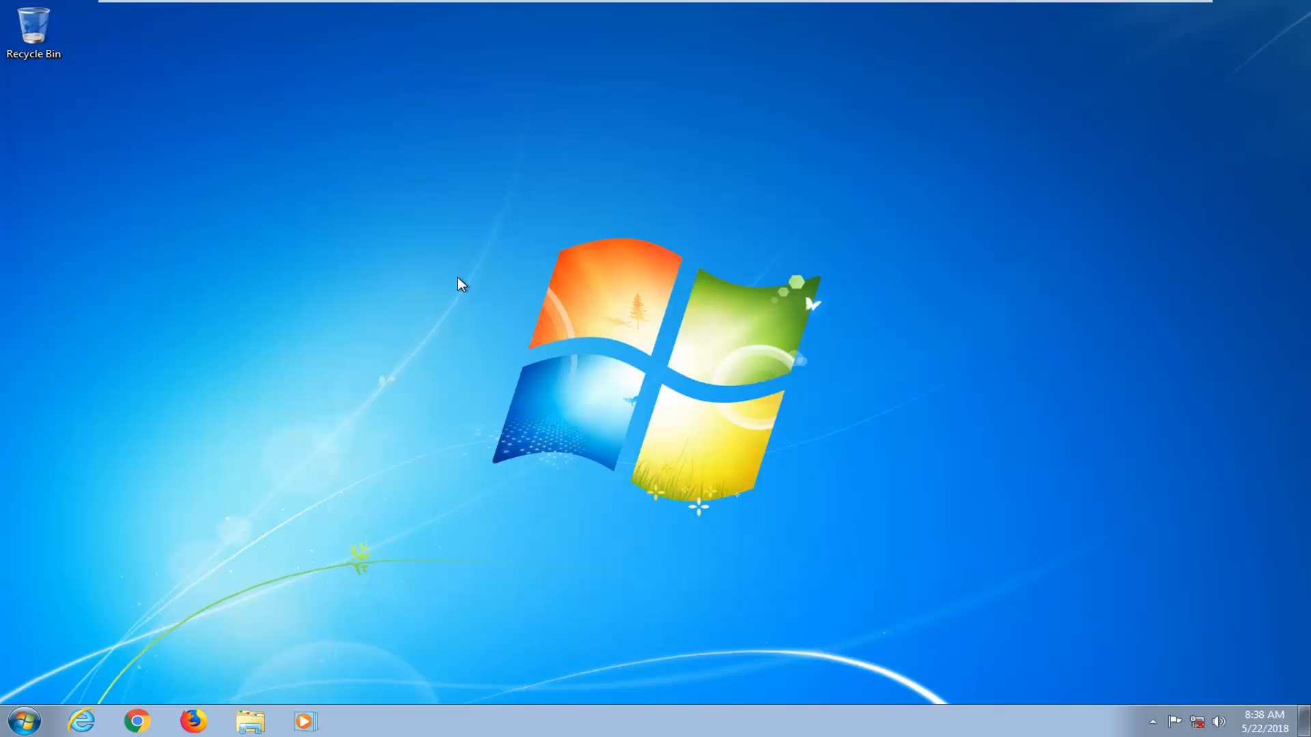
{"action": "mouse_move", "coordinate": [323, 416]}
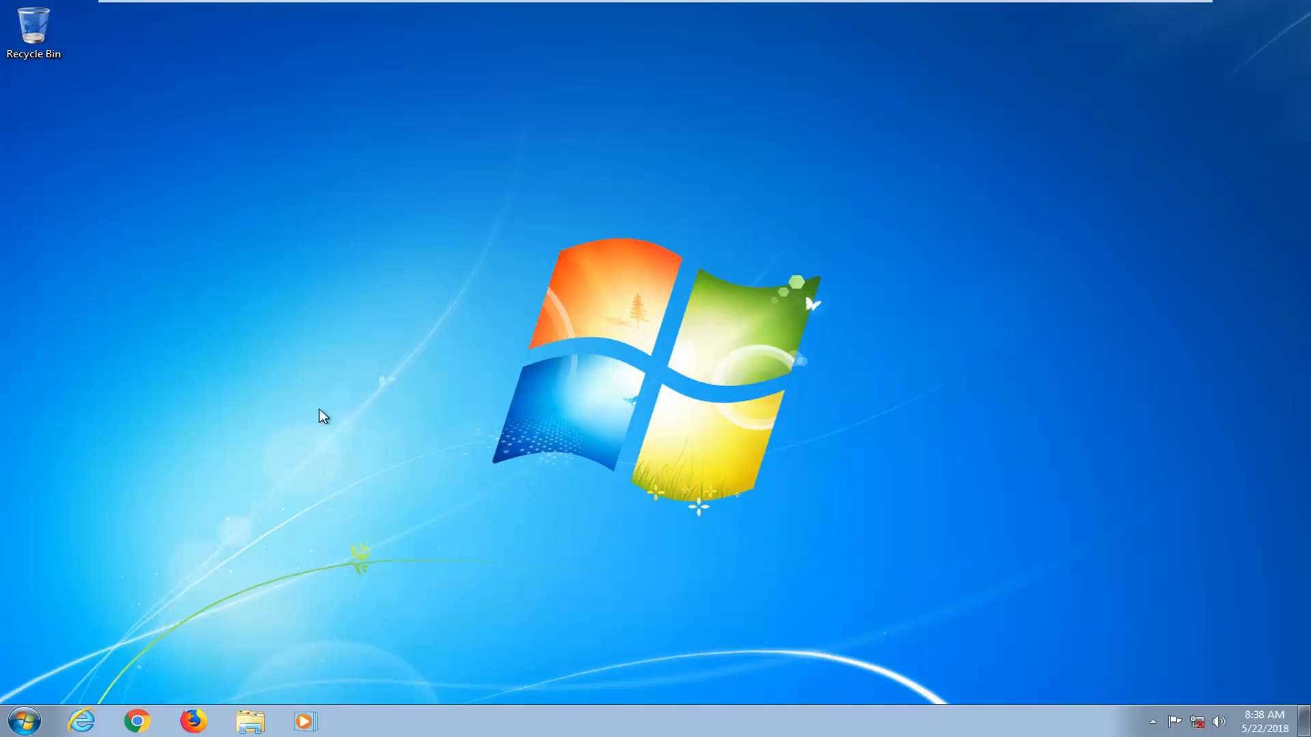
- Launch Device Manager from a Start menu search for 'device manager'
{"action": "left_click", "coordinate": [24, 721]}
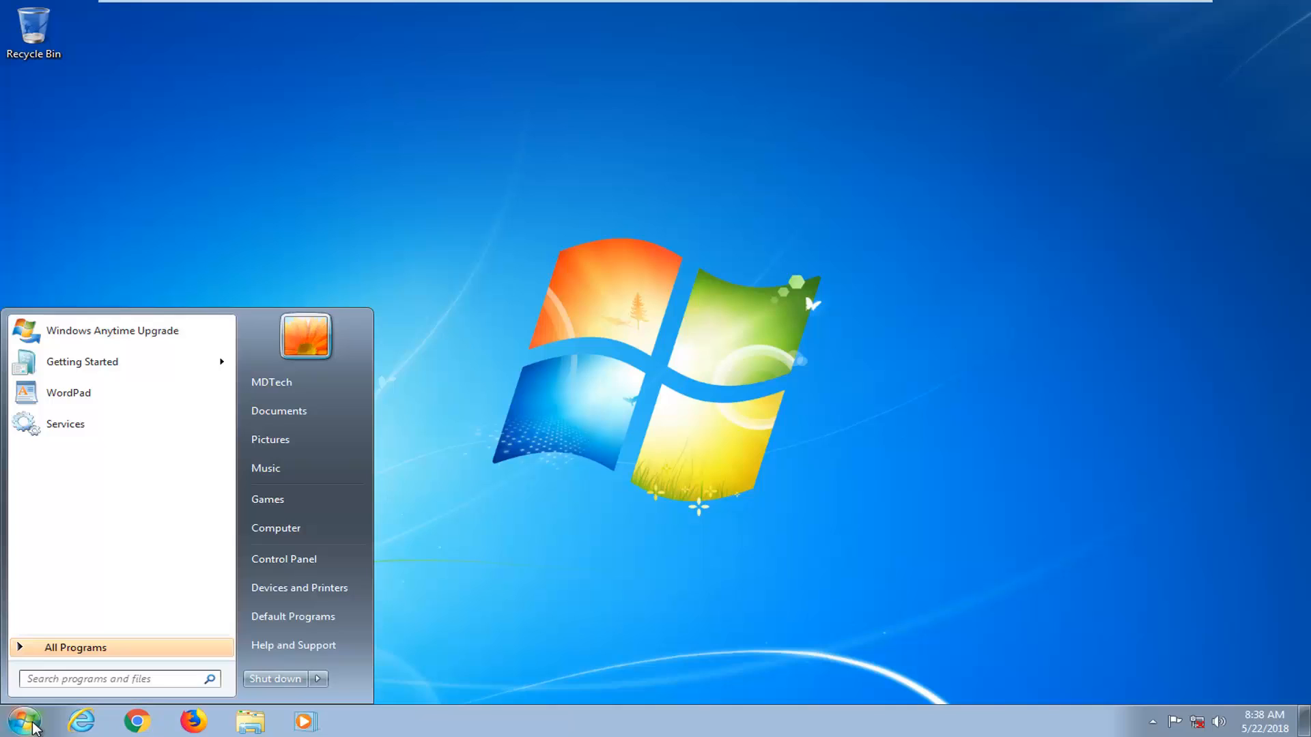
{"action": "type", "text": "device manager"}
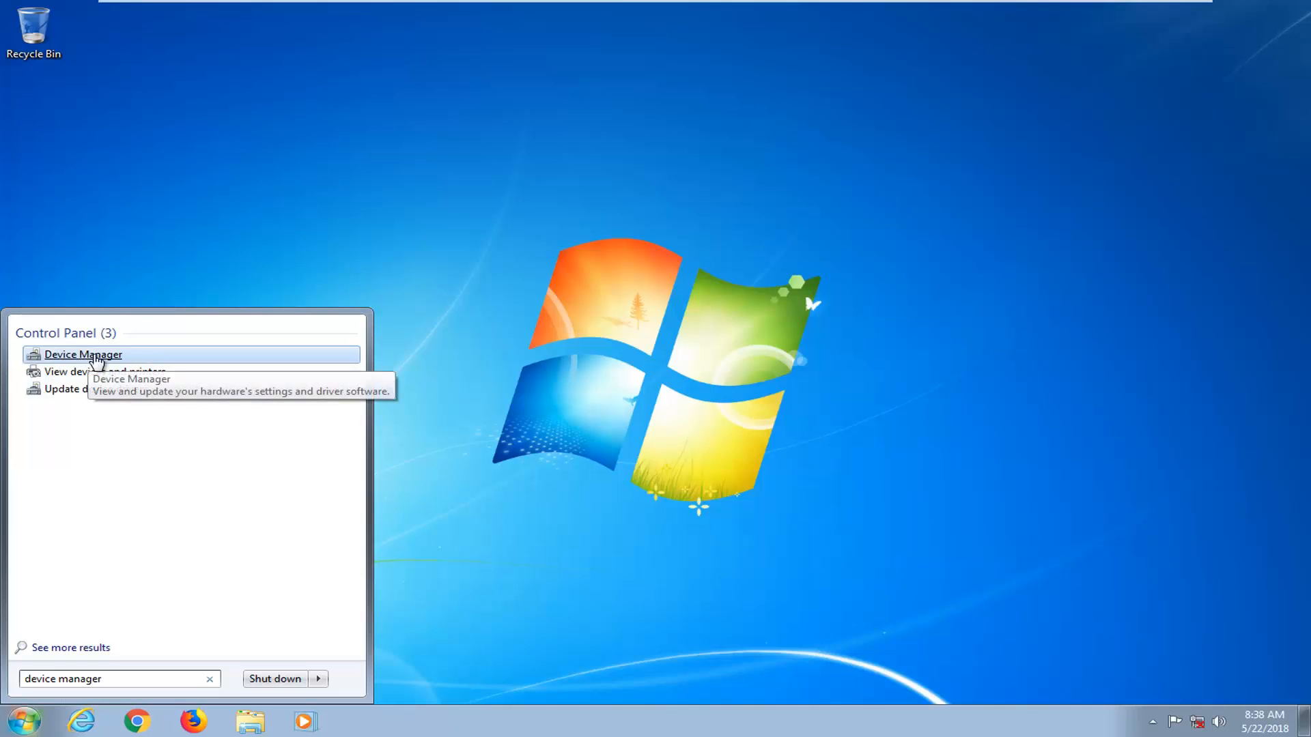
{"action": "left_click", "coordinate": [83, 355]}
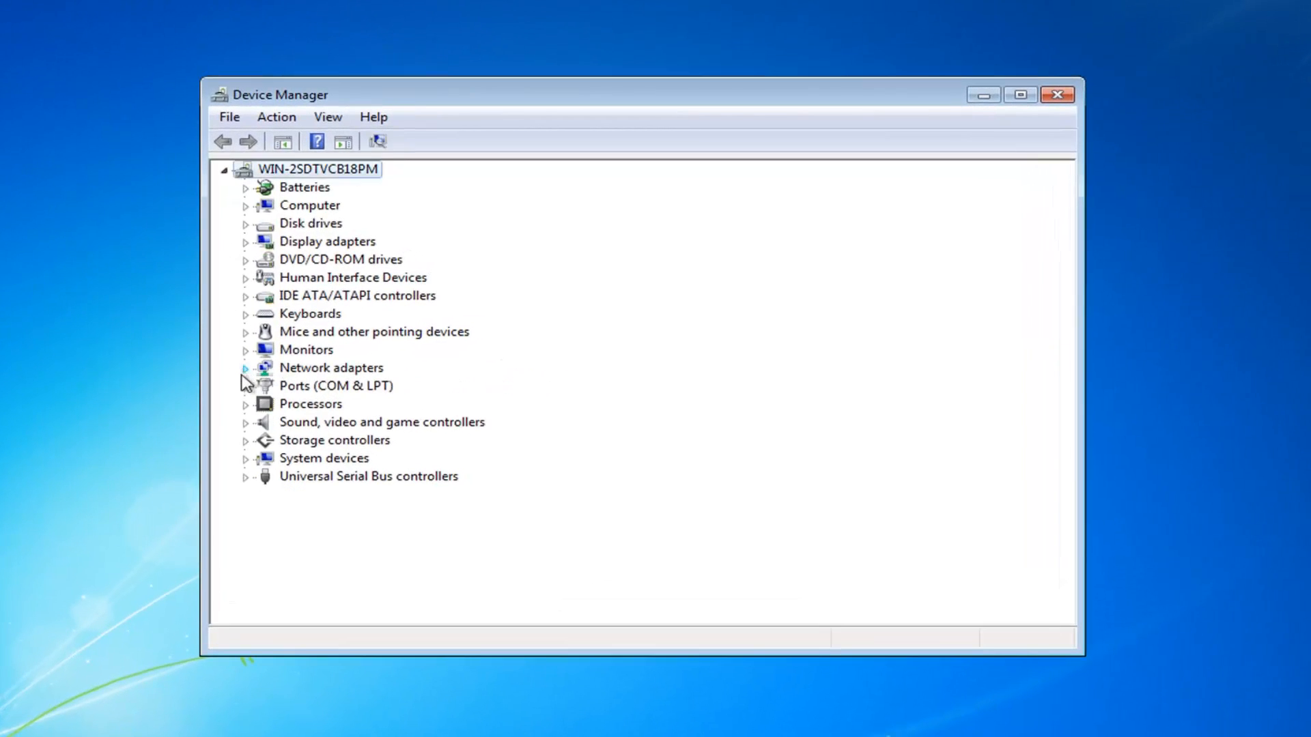
- Enable the Intel PRO/1000 MT adapter under Network adapters, then collapse the category
{"action": "left_click", "coordinate": [330, 368]}
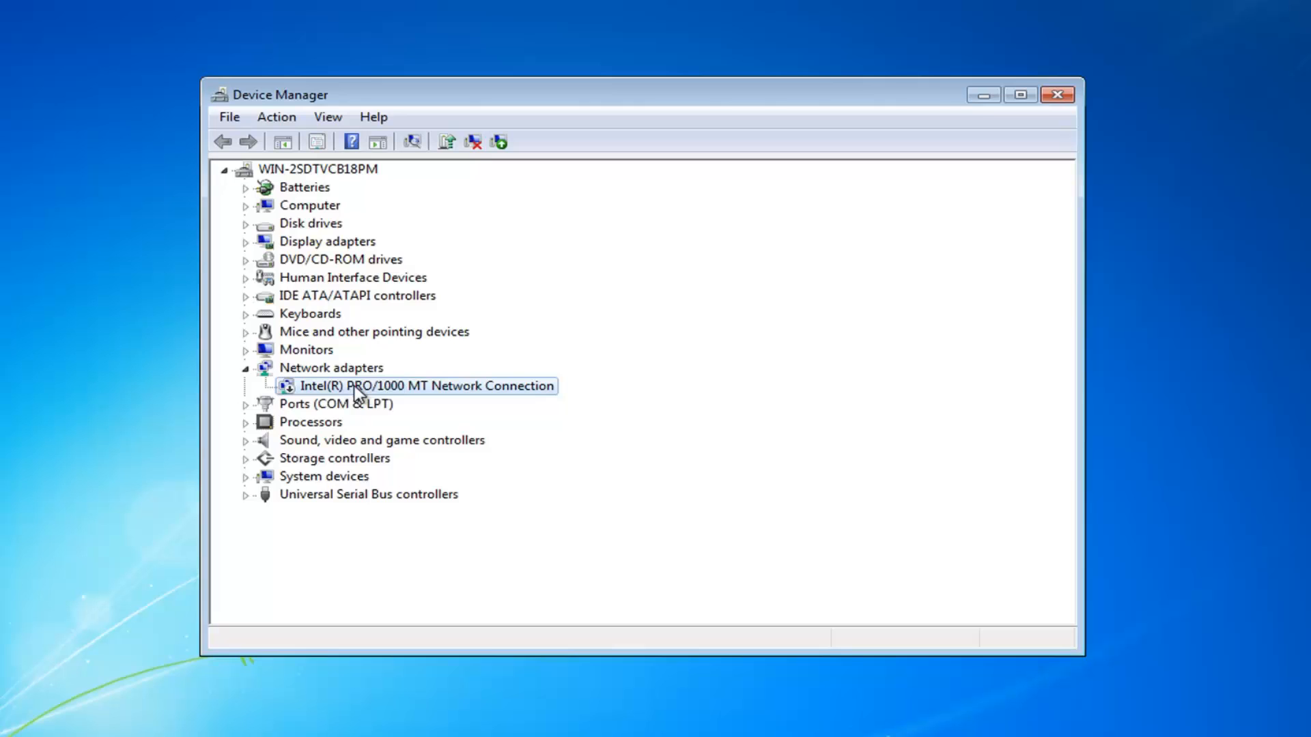
{"action": "right_click", "coordinate": [424, 385]}
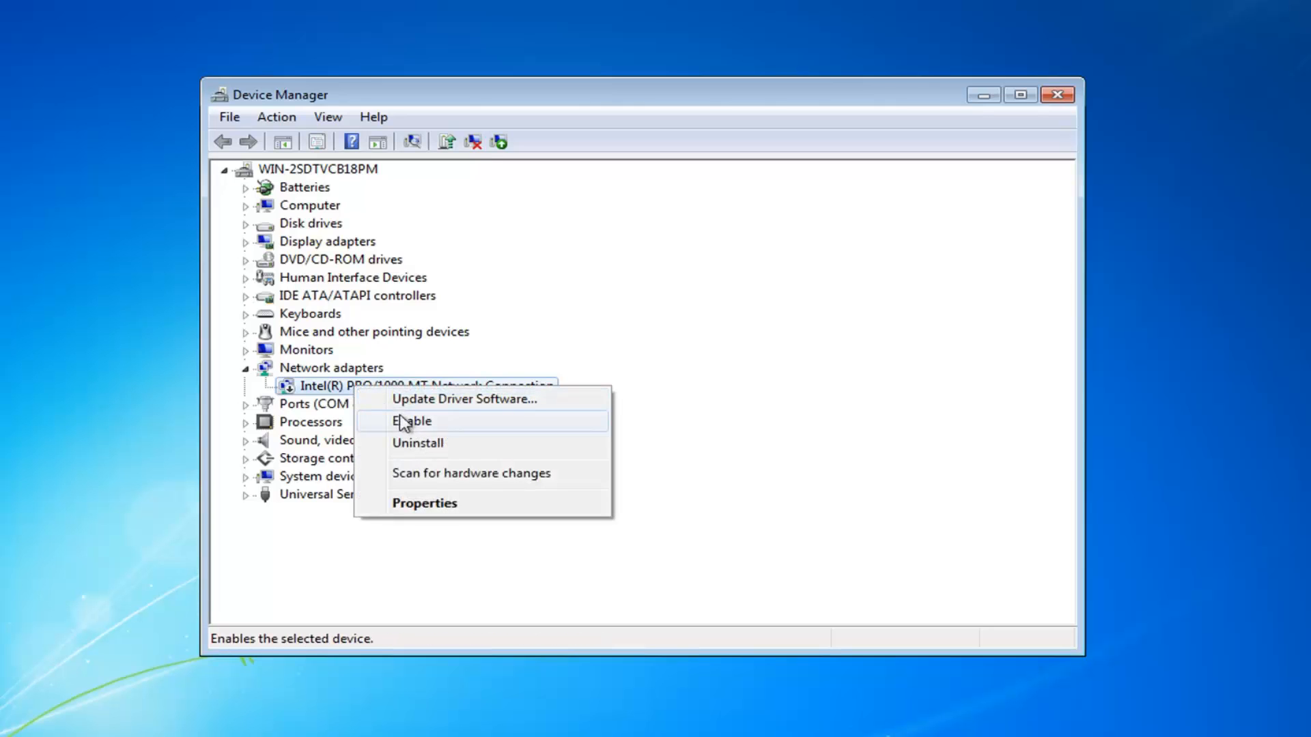
{"action": "left_click", "coordinate": [411, 420]}
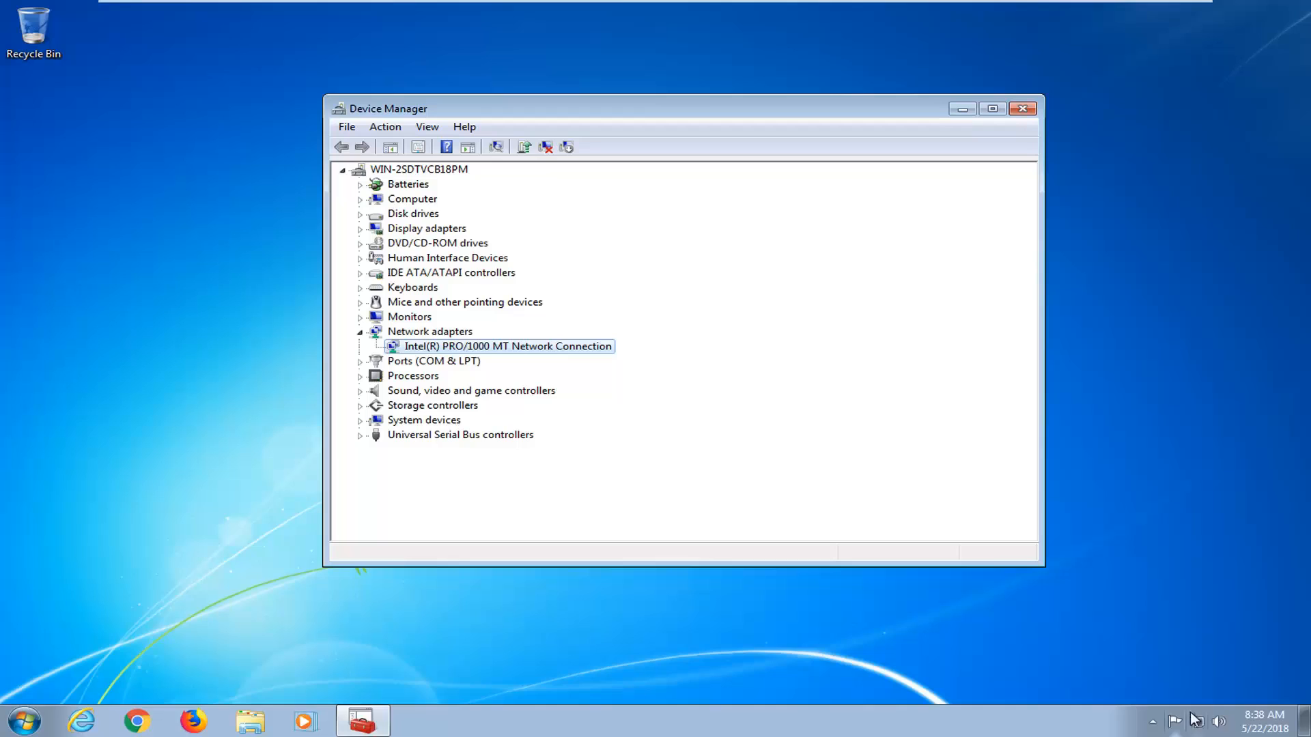
{"action": "mouse_move", "coordinate": [319, 325]}
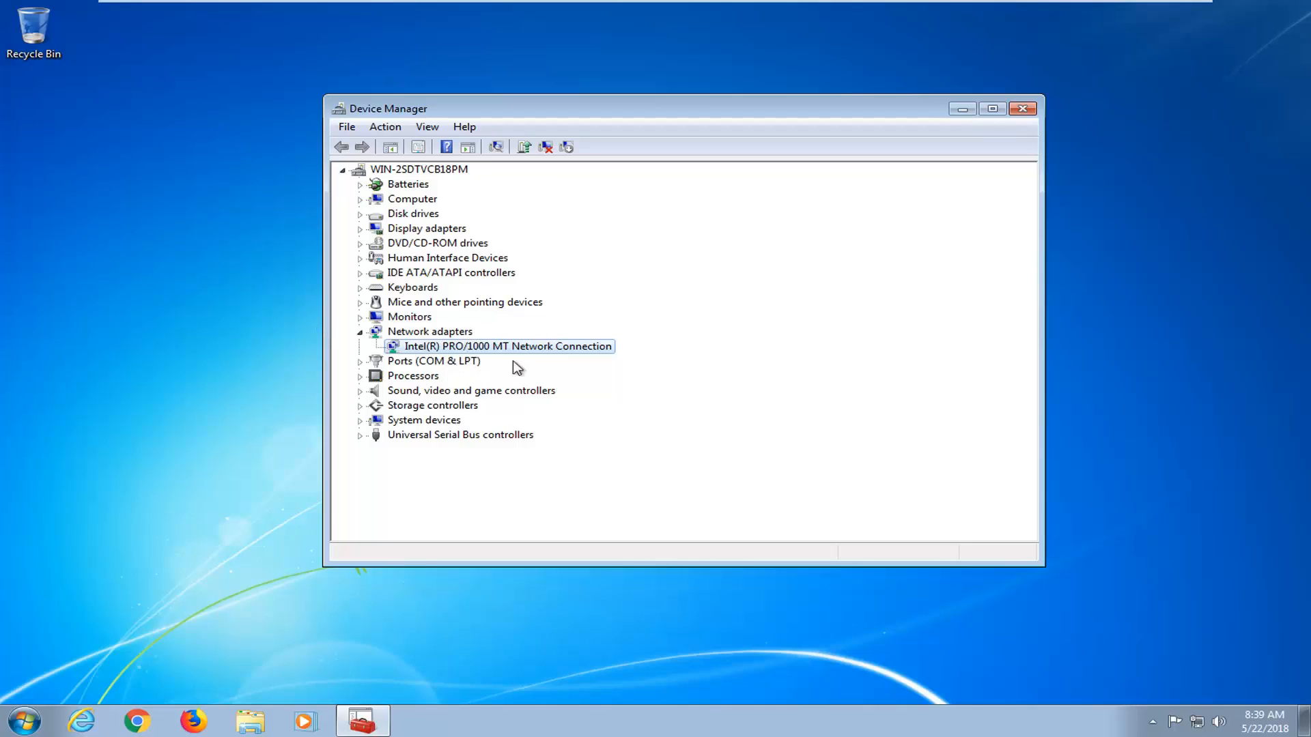
{"action": "mouse_move", "coordinate": [462, 349]}
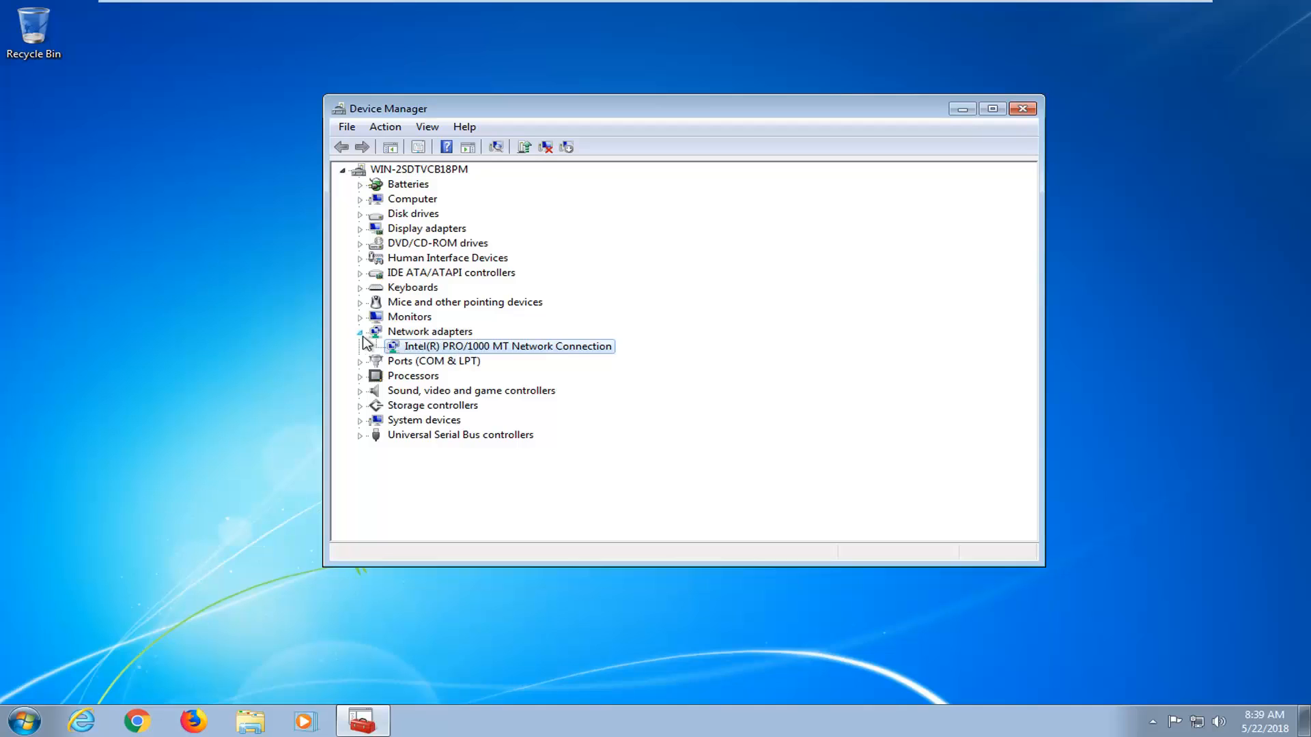
{"action": "left_click", "coordinate": [359, 331]}
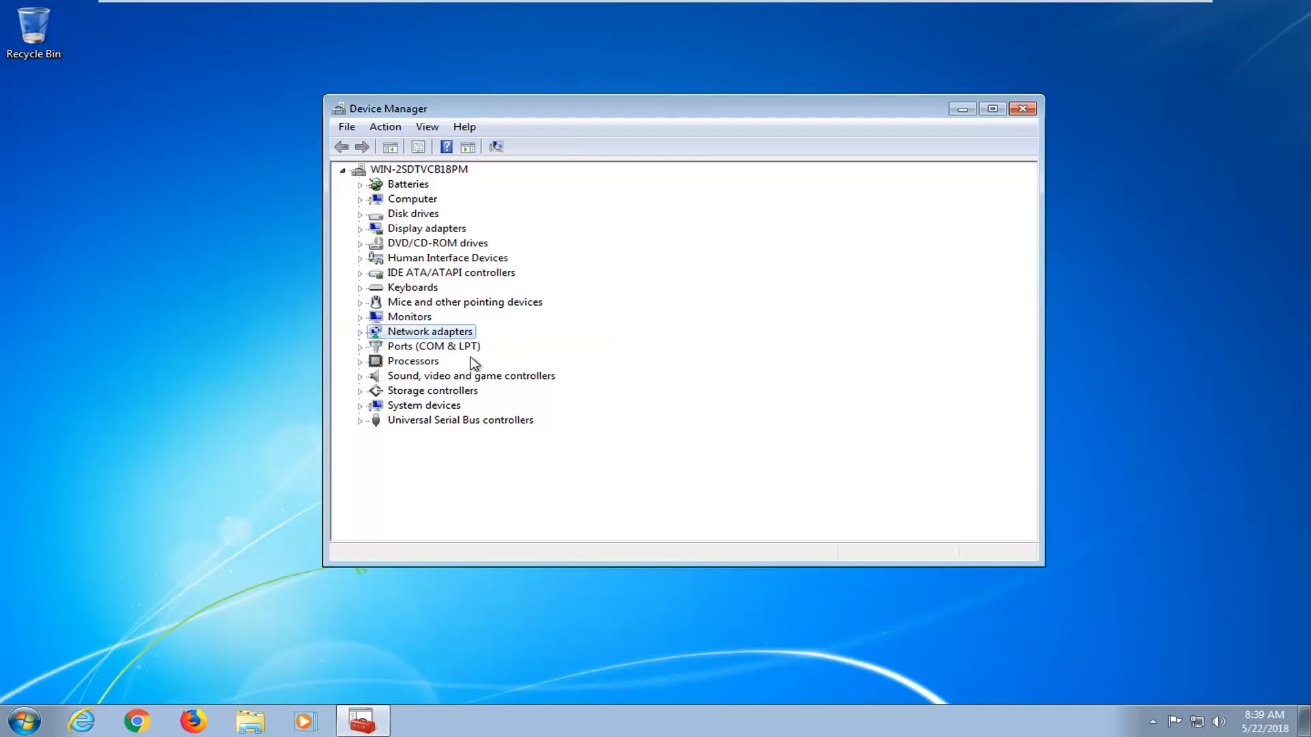
- Close Device Manager and run cmd as administrator via Start search, approving the UAC prompt
{"action": "left_click", "coordinate": [1023, 108]}
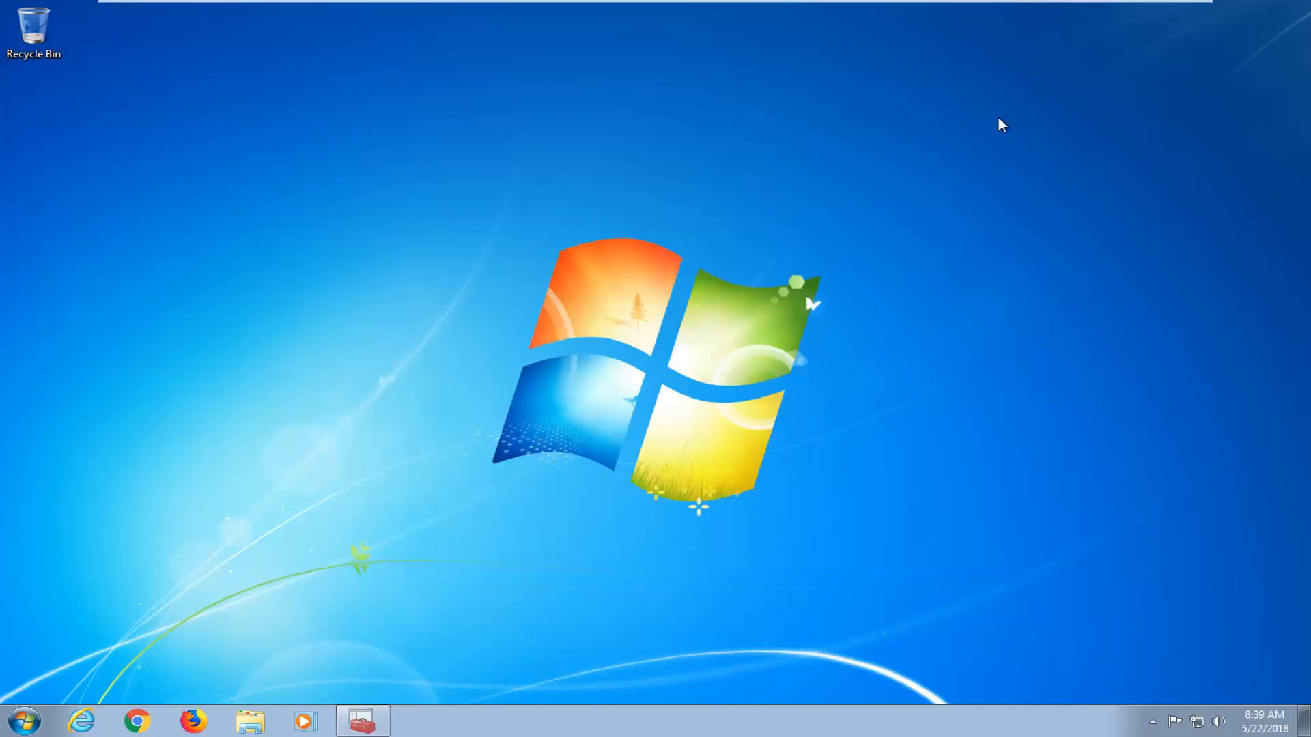
{"action": "left_click", "coordinate": [24, 721]}
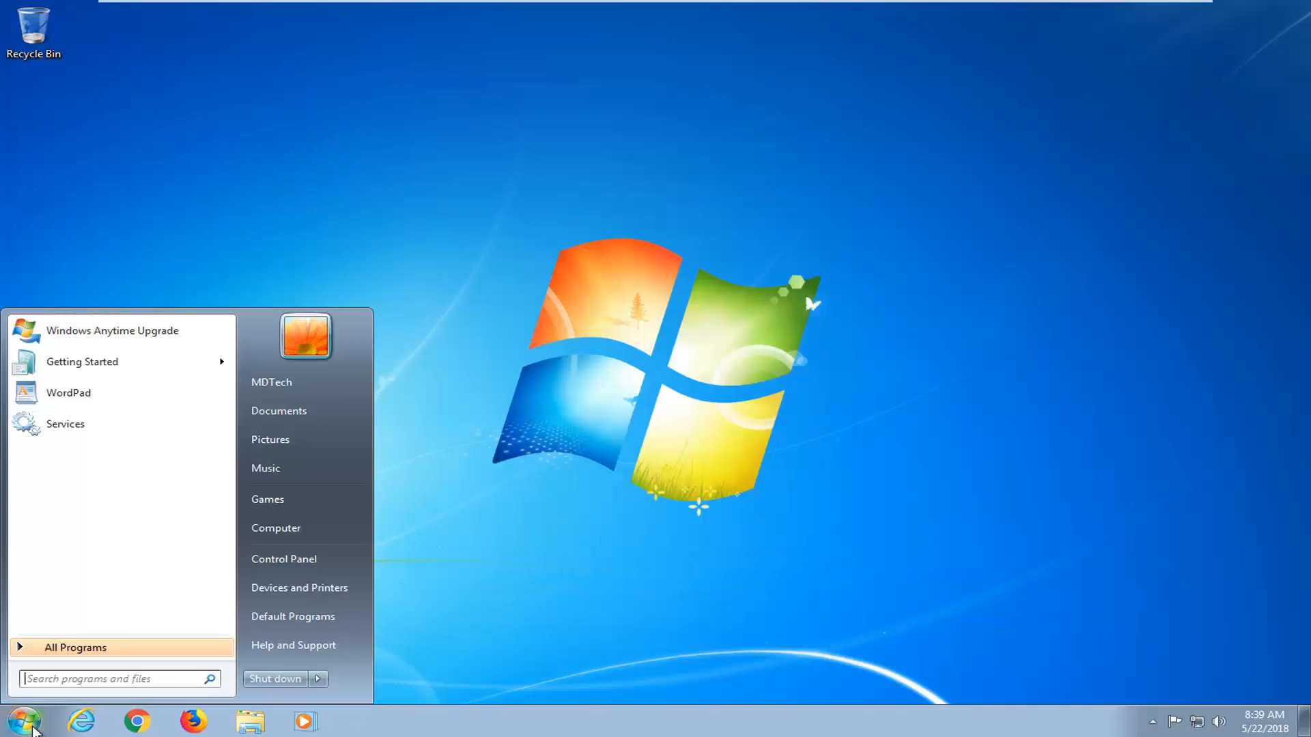
{"action": "type", "text": "cmd"}
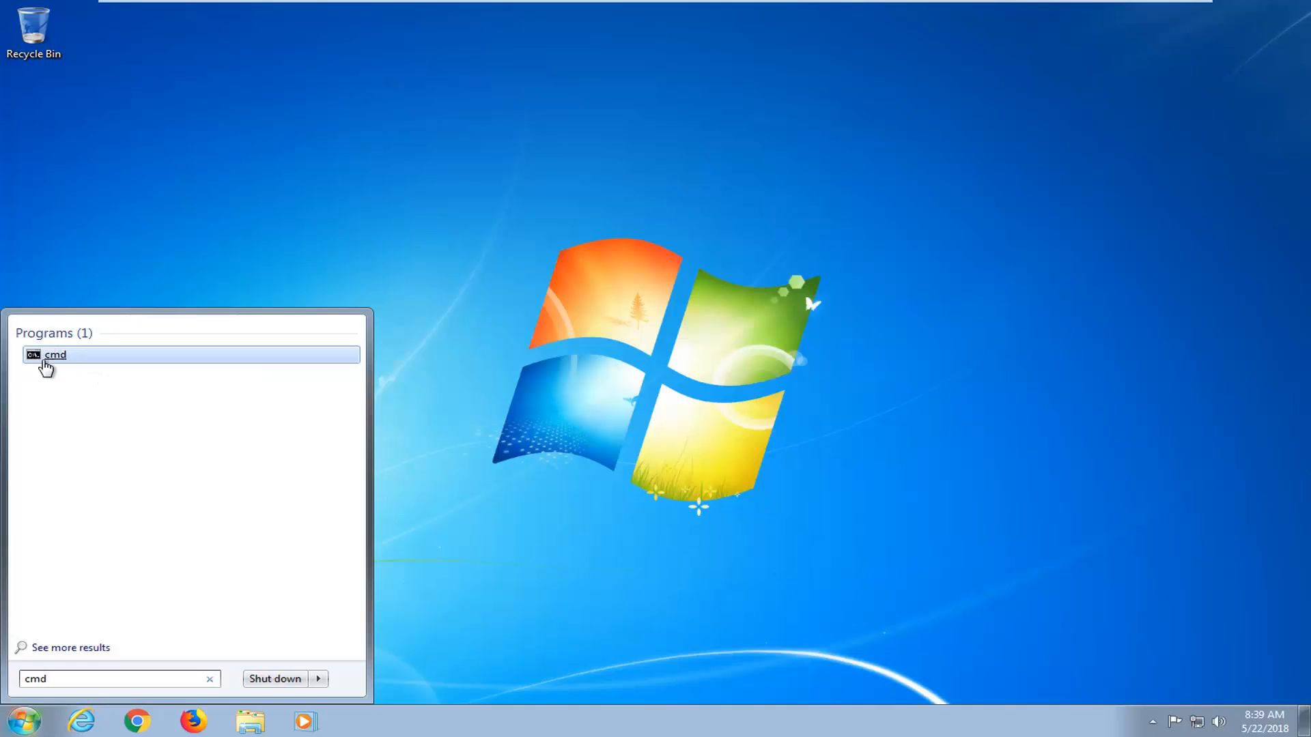
{"action": "right_click", "coordinate": [55, 355]}
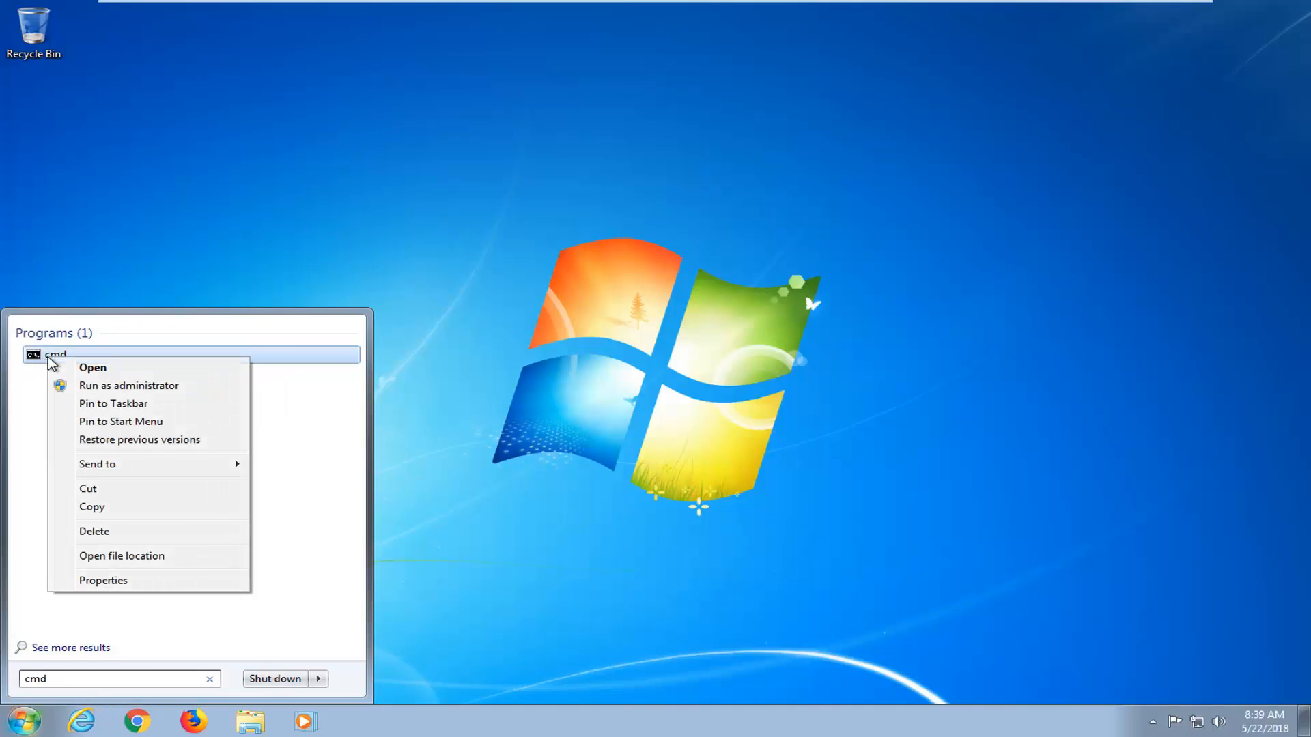
{"action": "left_click", "coordinate": [128, 385]}
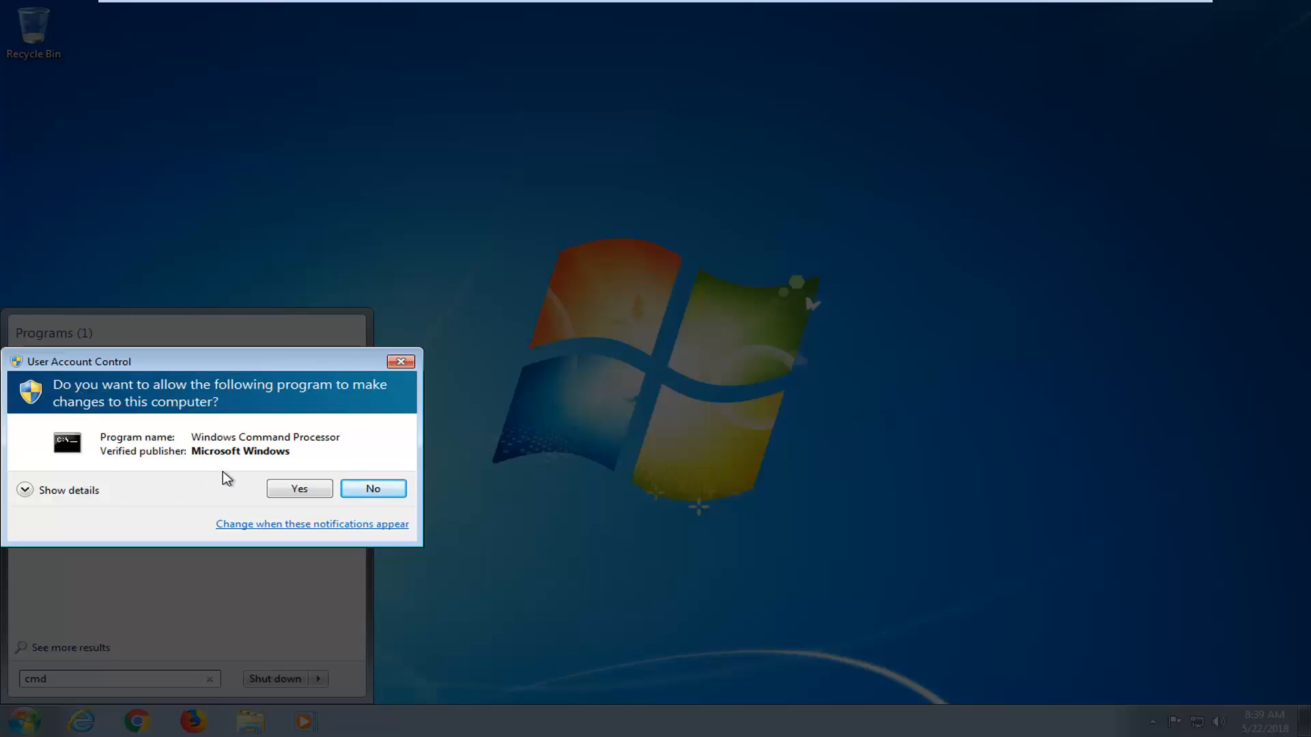
{"action": "left_click", "coordinate": [371, 489]}
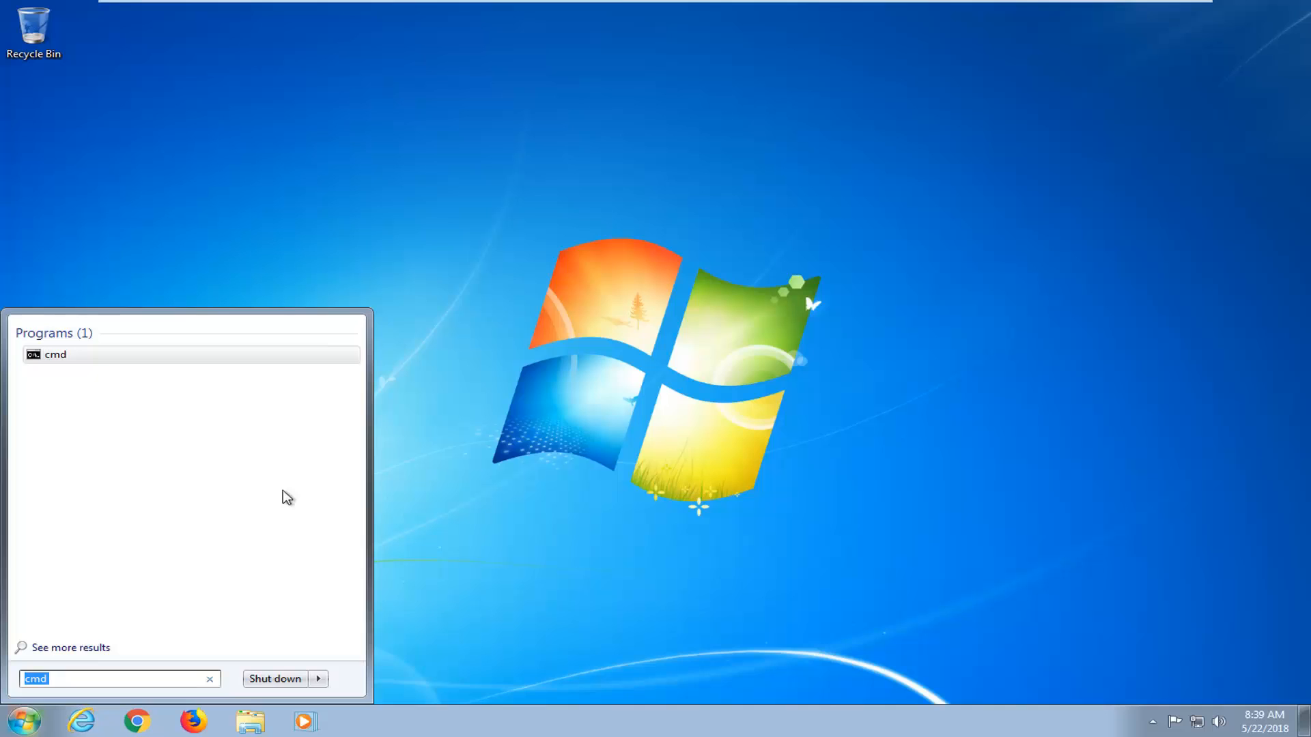
{"action": "left_click", "coordinate": [54, 353]}
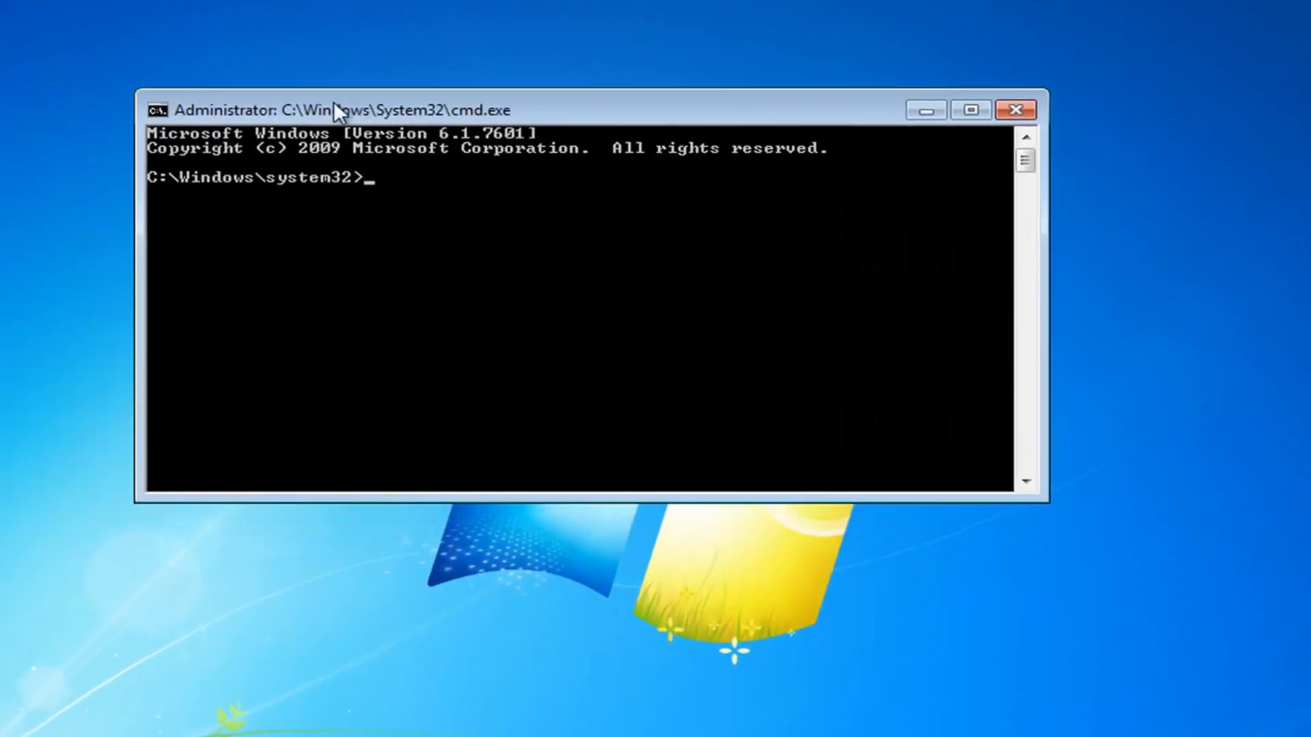
- Run 'ipconfig /flushdns' and 'netsh winsock reset', then close the console
{"action": "type", "text": "ipconfig /"}
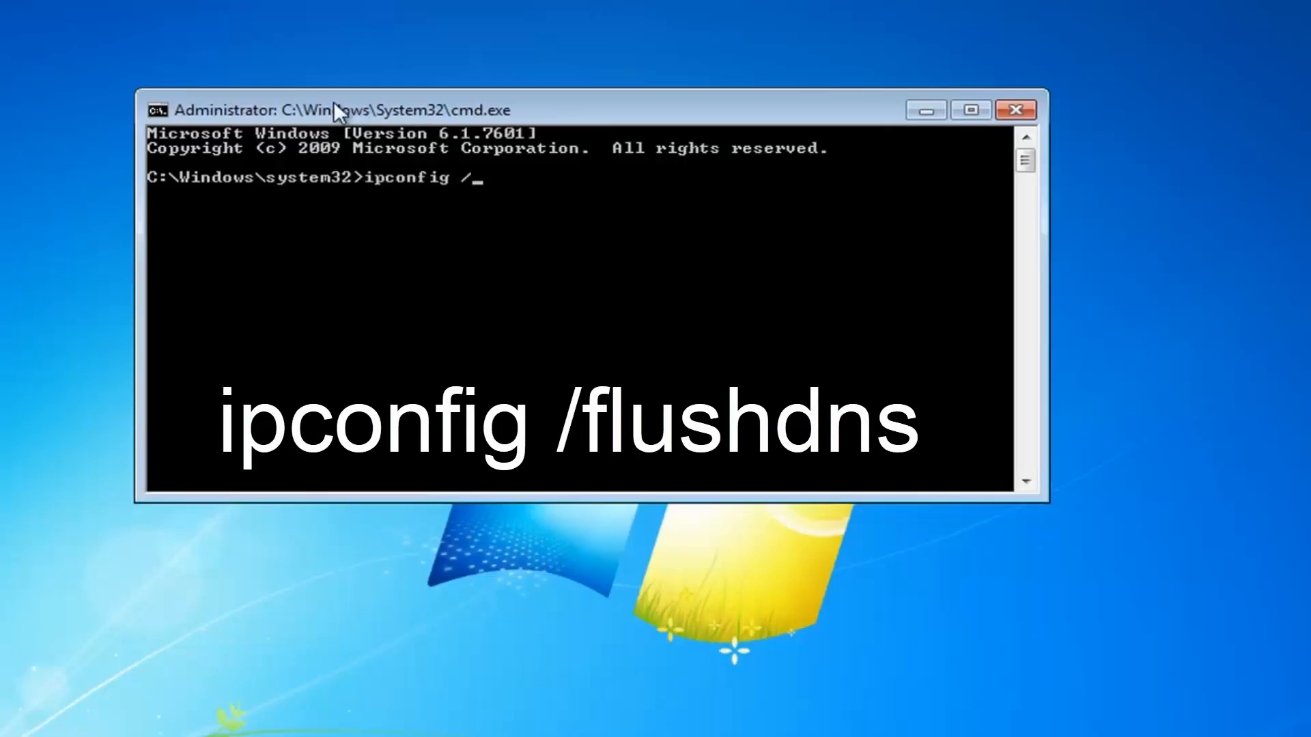
{"action": "type", "text": "flushdns"}
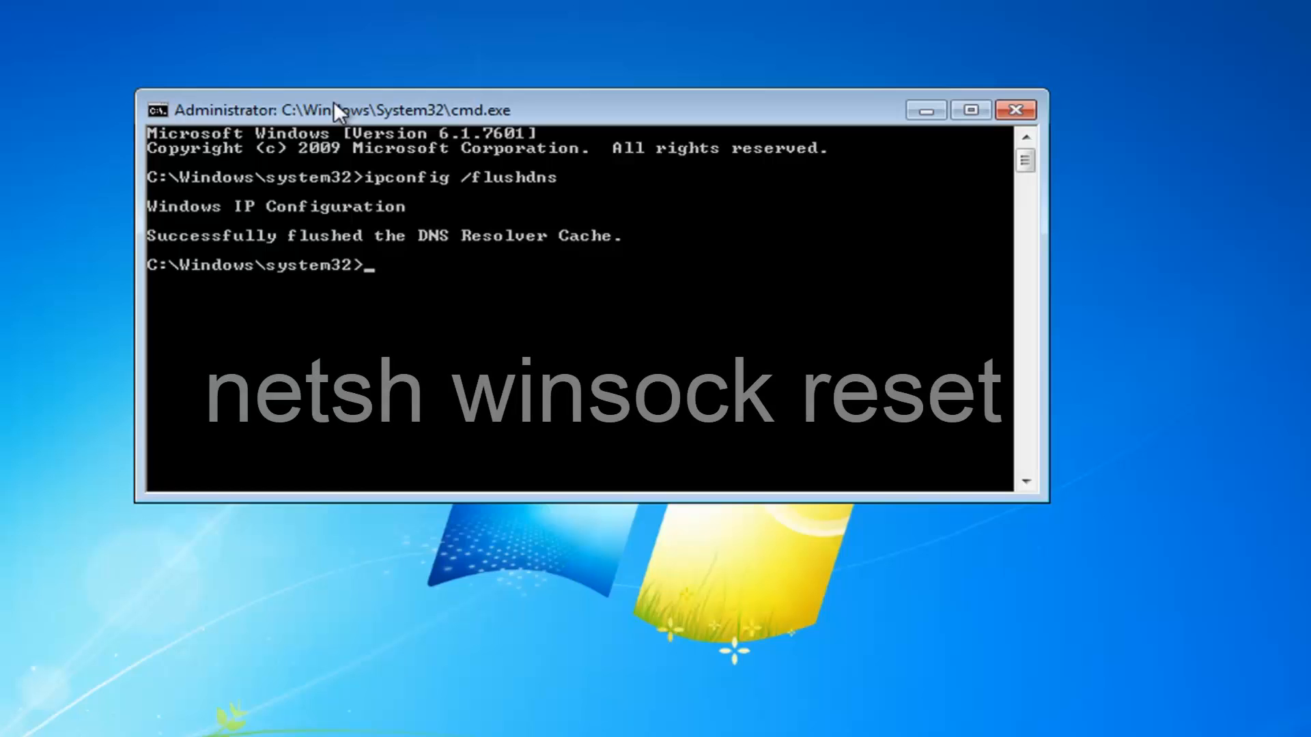
{"action": "type", "text": "netsh win"}
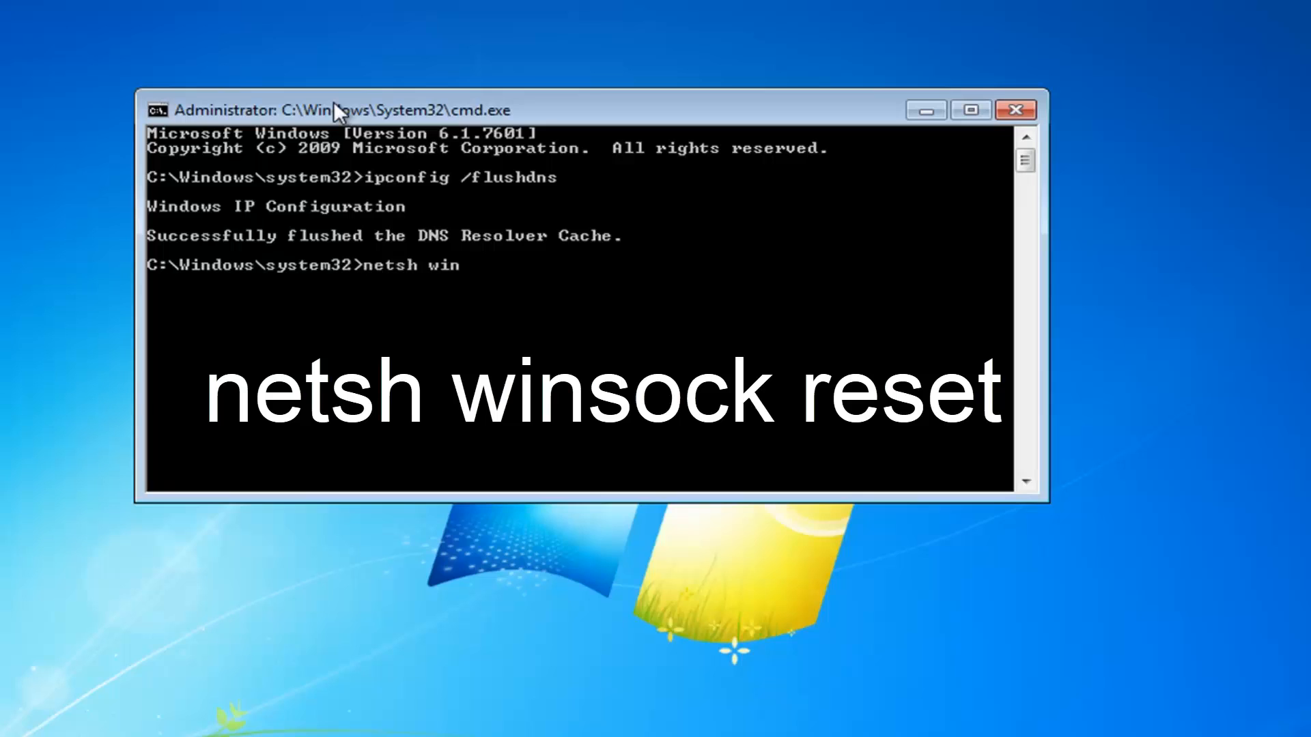
{"action": "type", "text": "sock reset"}
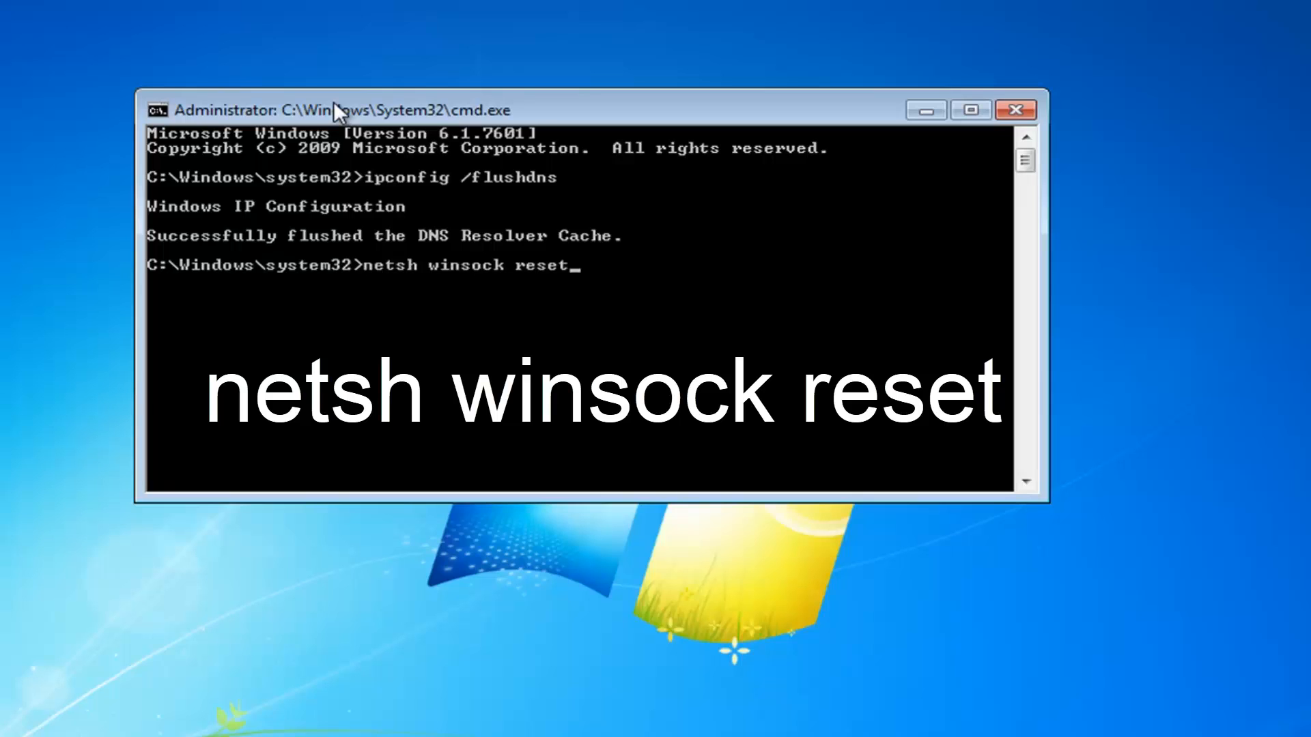
{"action": "key", "text": "enter"}
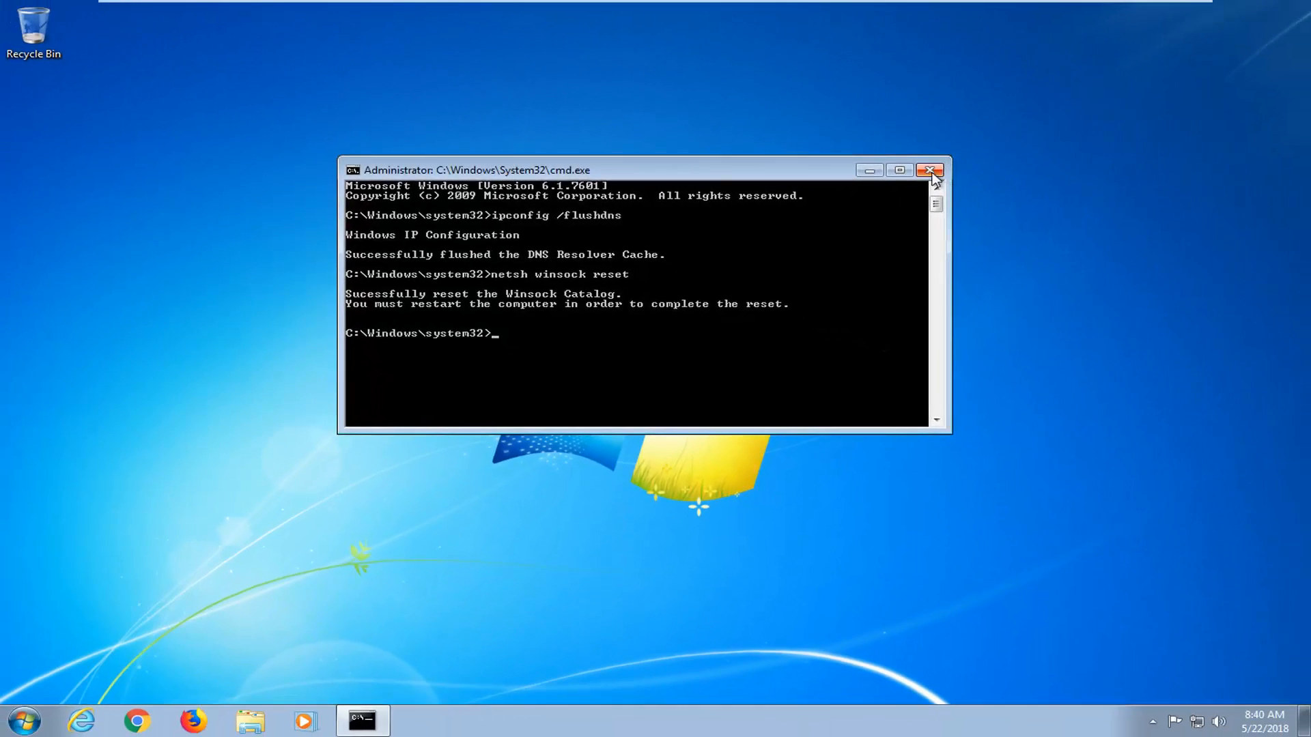
{"action": "left_click", "coordinate": [930, 169]}
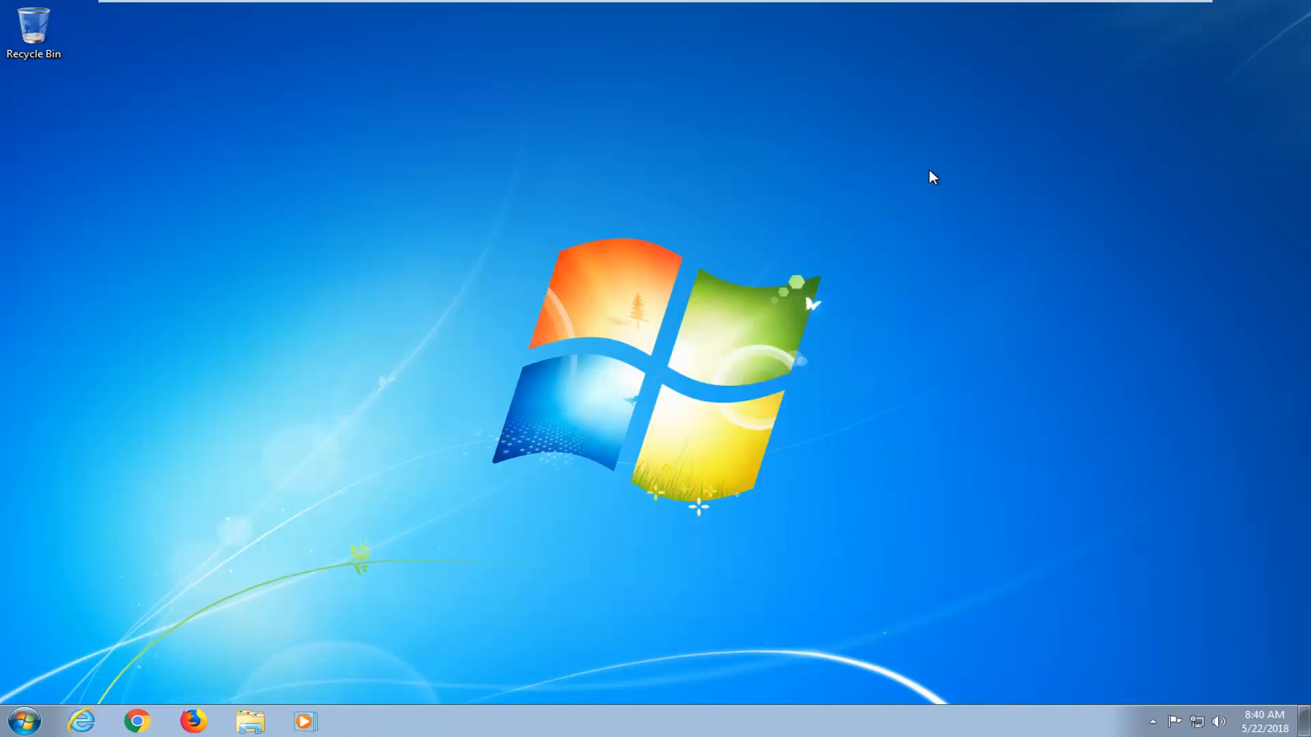